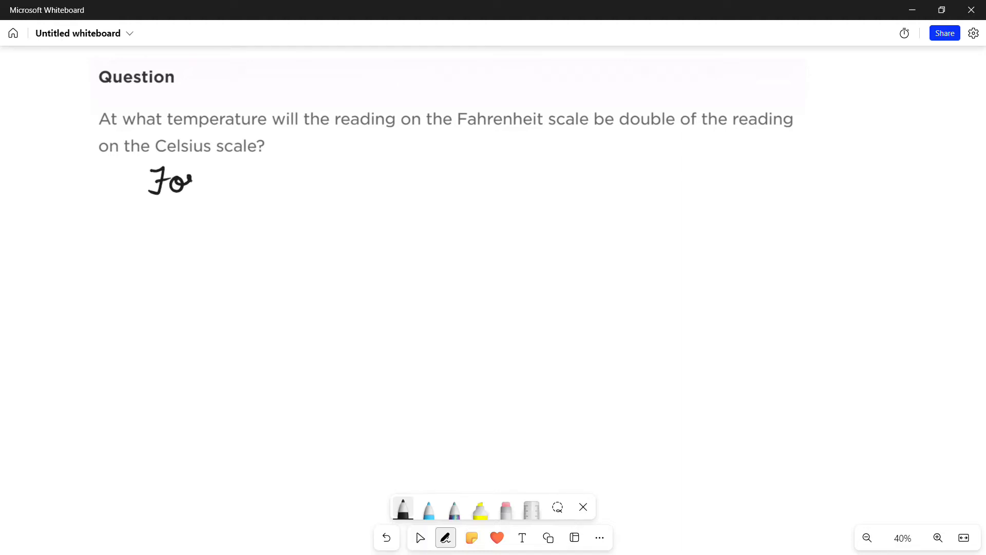
Handwrite the heading 'Formula' with F = C × 9/5 + 32 beneath the question
drag(185, 186, 198, 176)
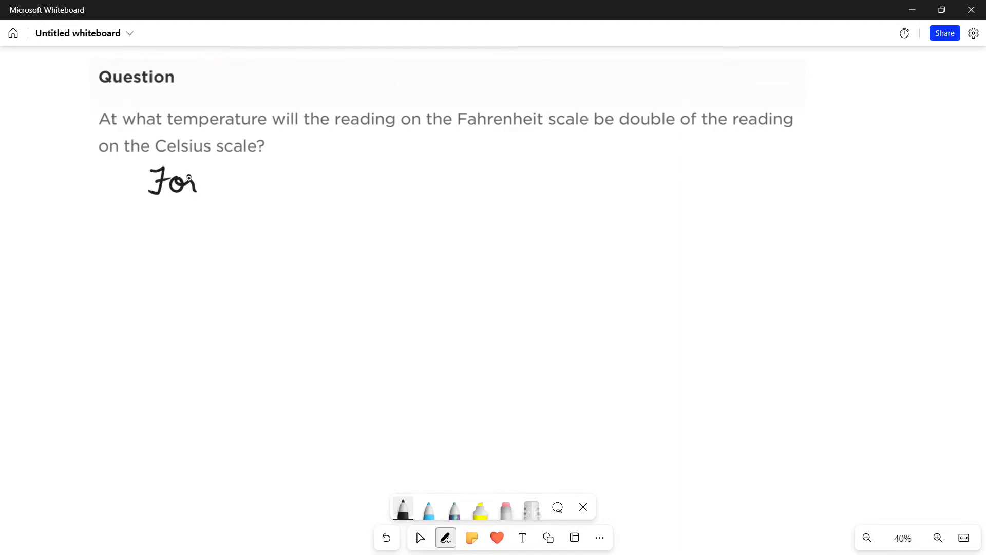
drag(188, 177, 254, 179)
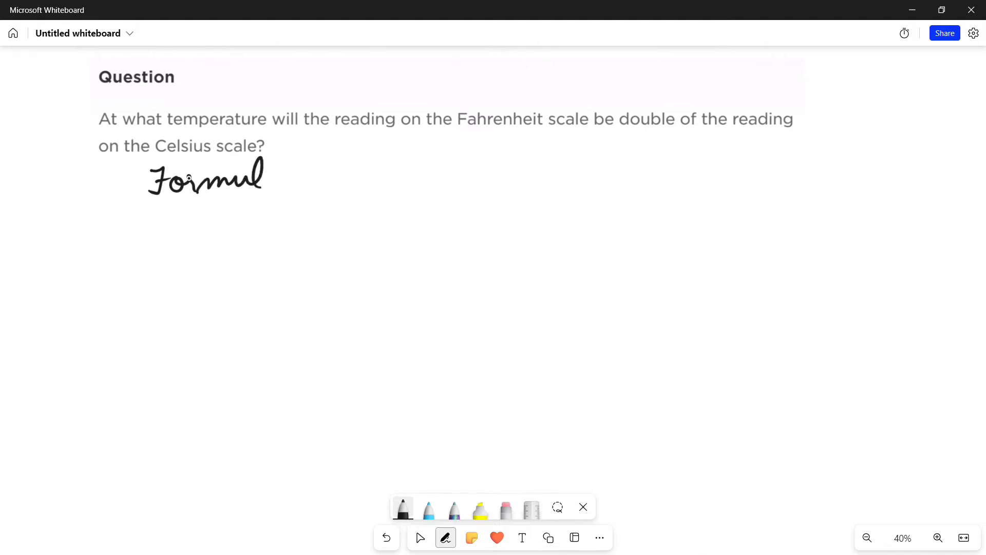
drag(170, 227, 207, 226)
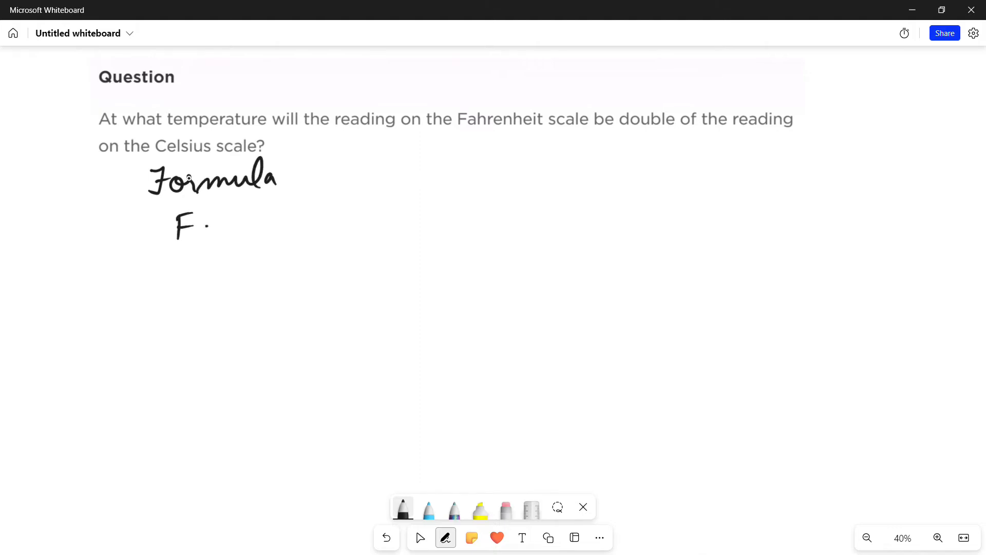
drag(201, 226, 305, 226)
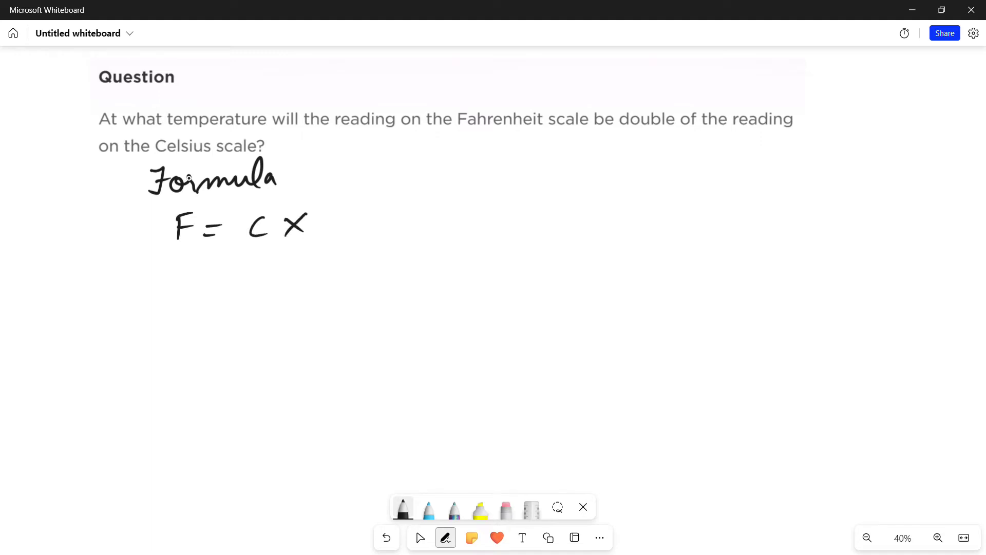
drag(339, 213, 336, 267)
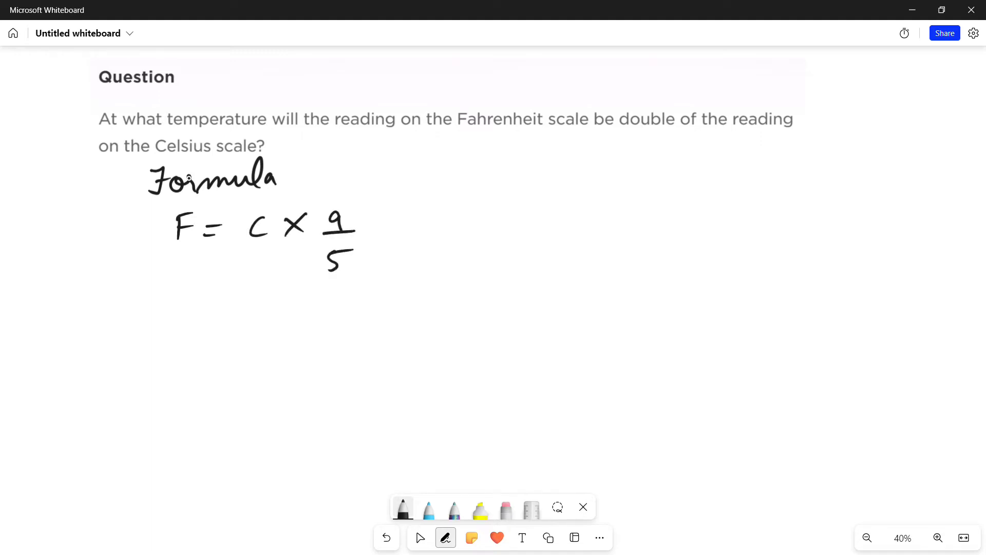
drag(390, 221, 465, 226)
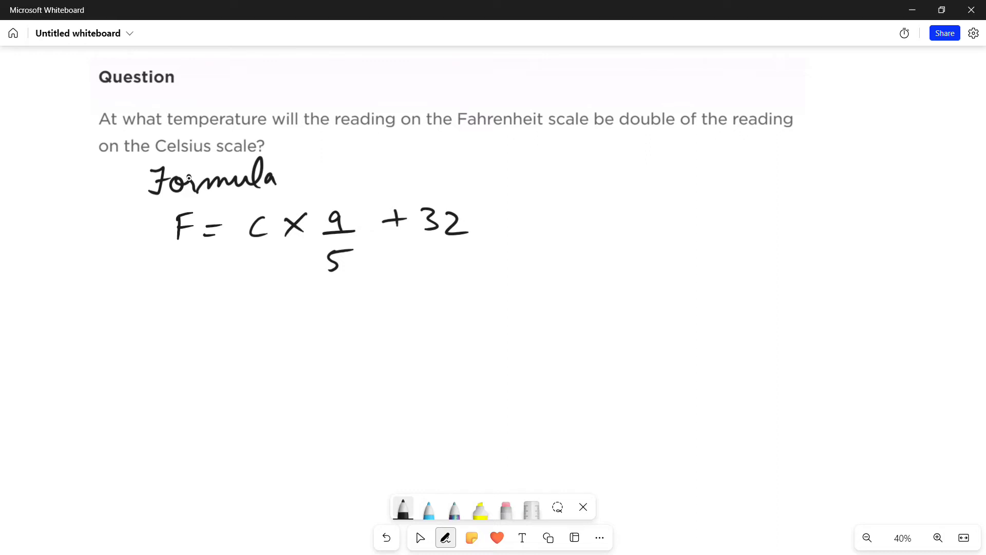
click(122, 305)
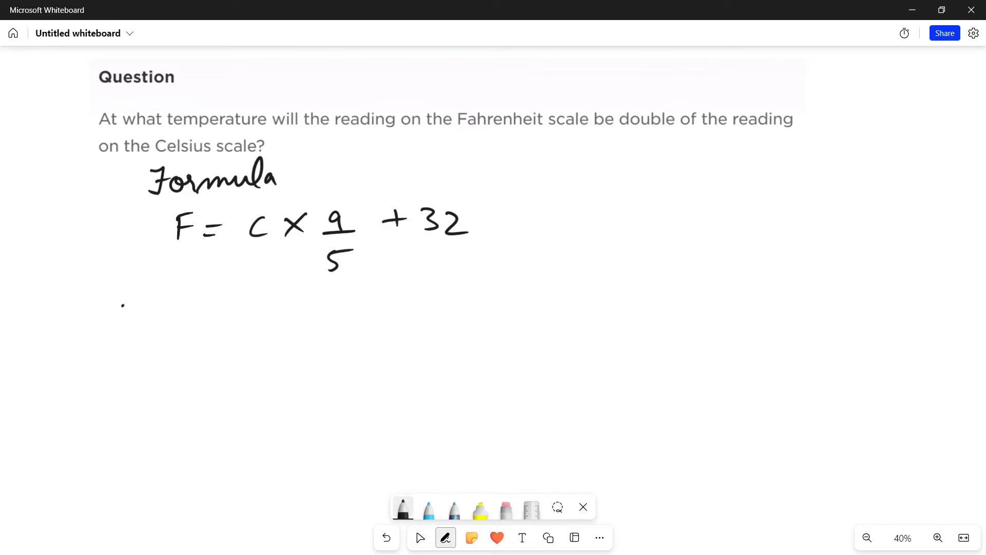
Write 'Acc to questⁿ' and F = 2C, labelled as equation ①
drag(116, 315, 202, 312)
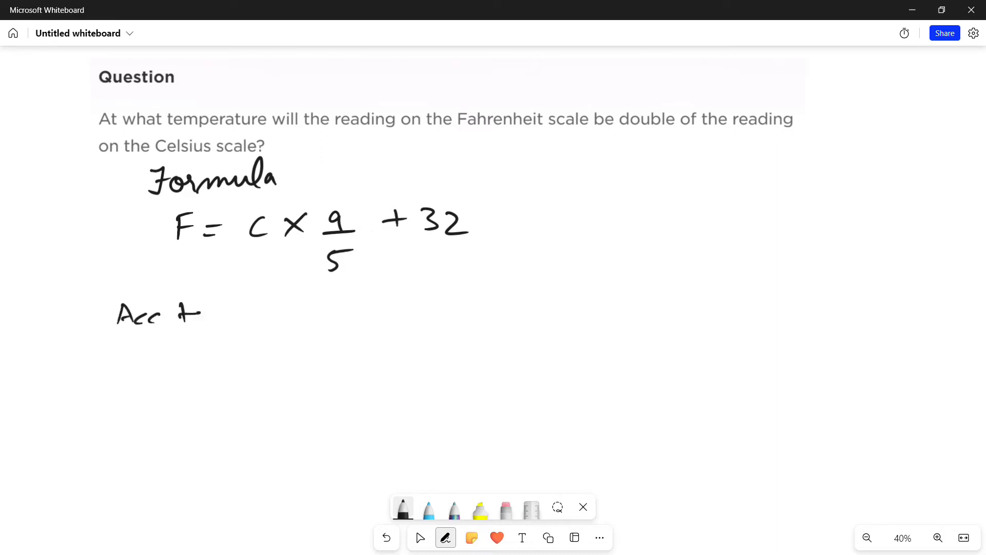
drag(182, 314, 286, 315)
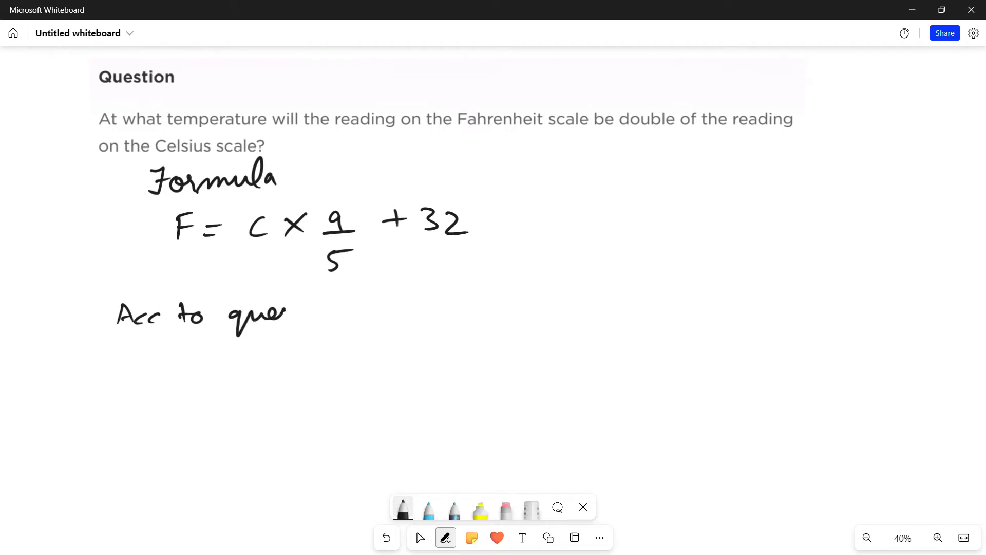
drag(289, 314, 333, 296)
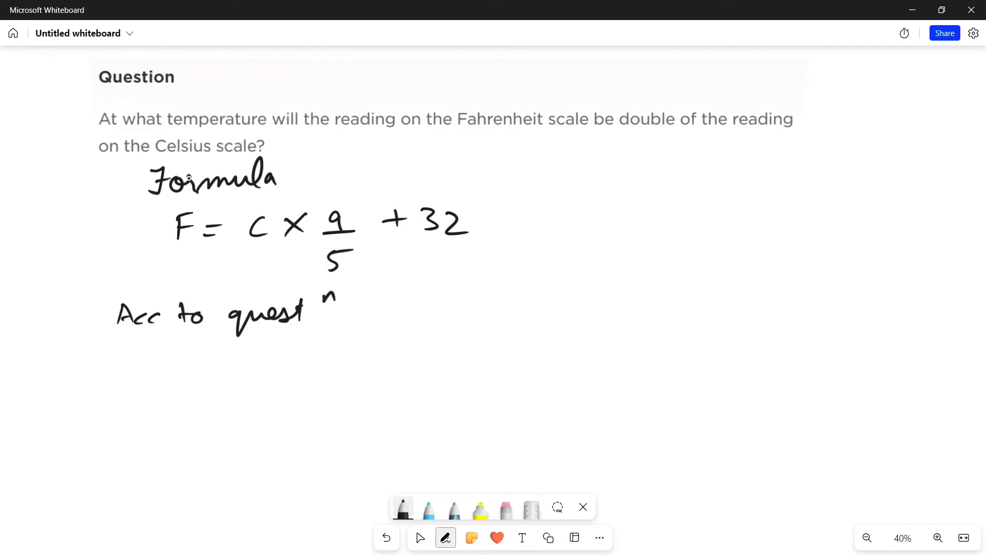
drag(179, 362, 236, 370)
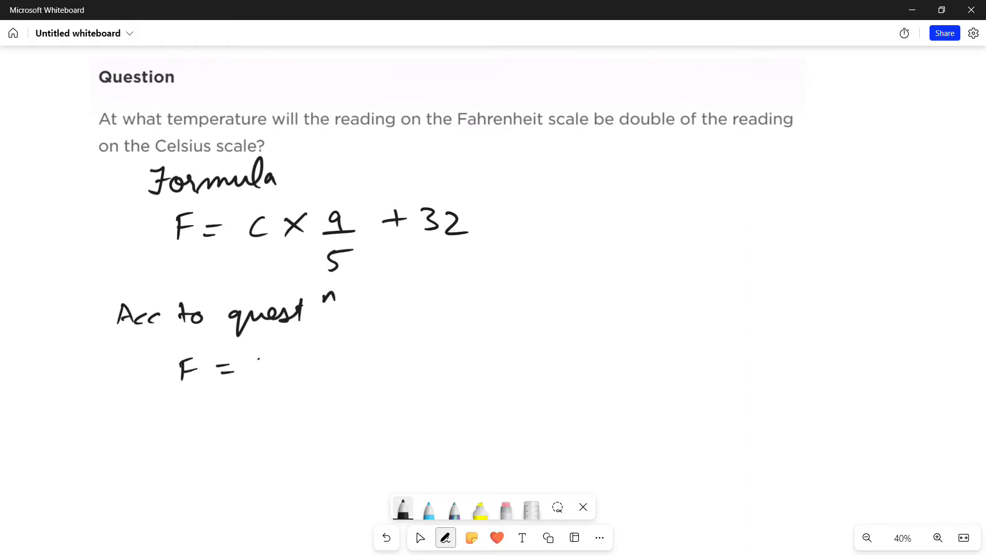
drag(252, 364, 321, 367)
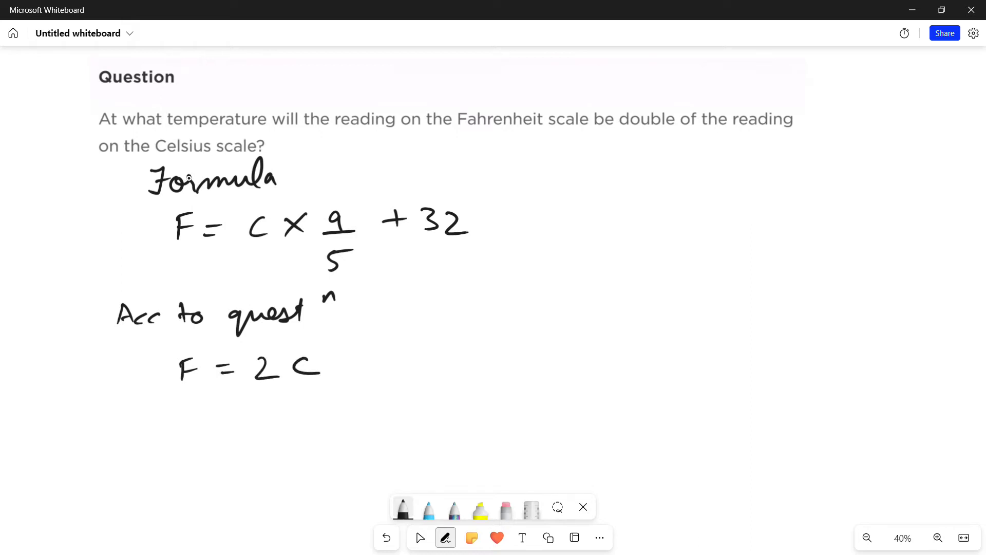
drag(376, 363, 440, 361)
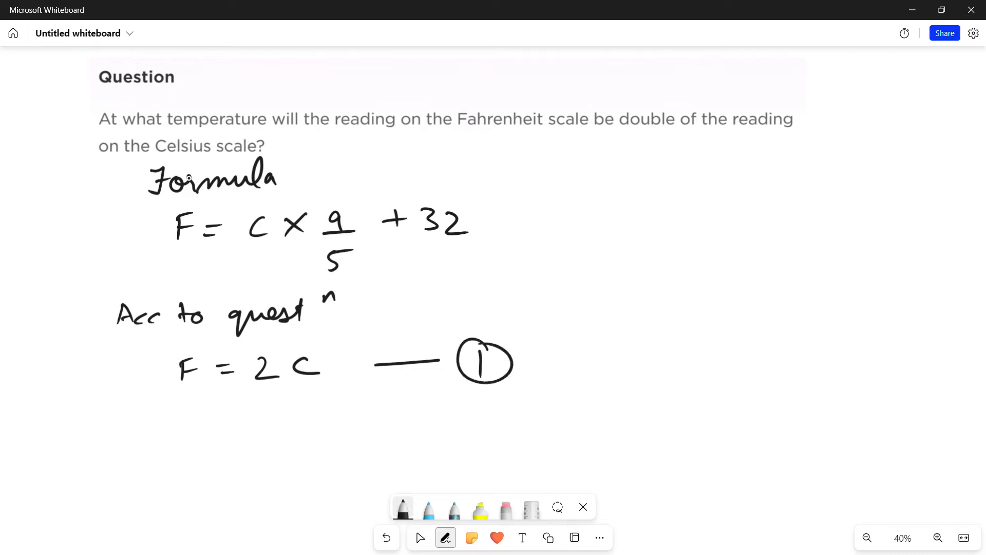
drag(110, 412, 123, 434)
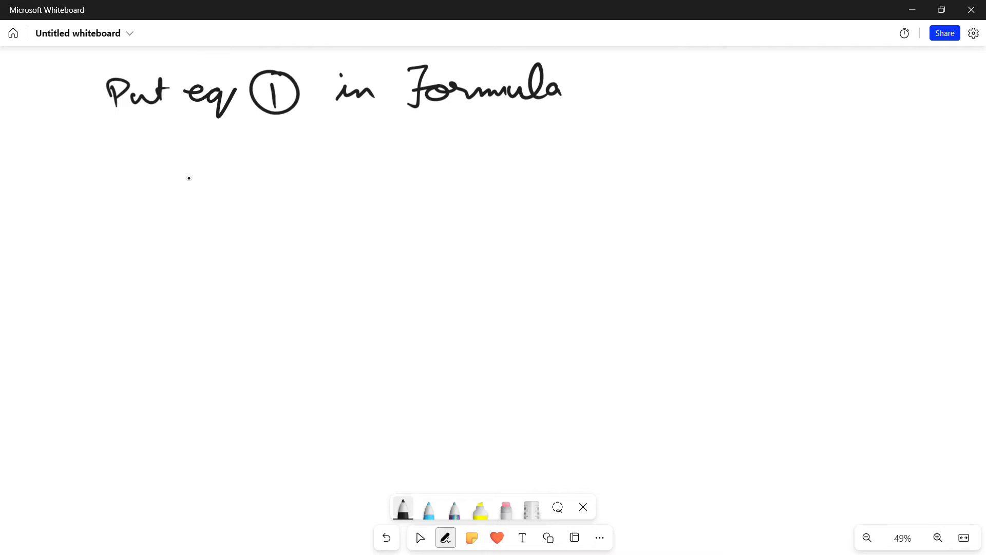
Write the substituted equation 2C = C × 9/5 + 32
drag(151, 166, 241, 154)
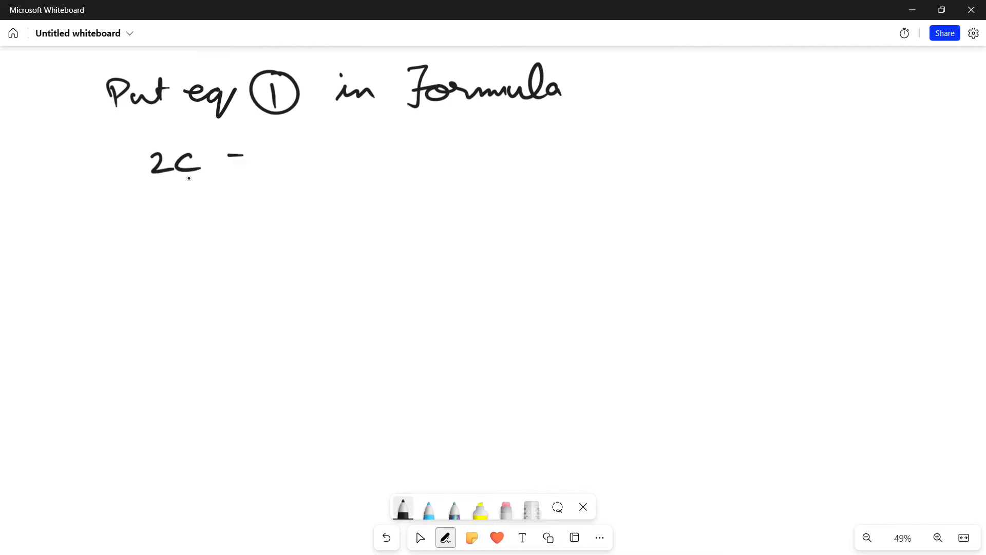
drag(226, 157, 340, 158)
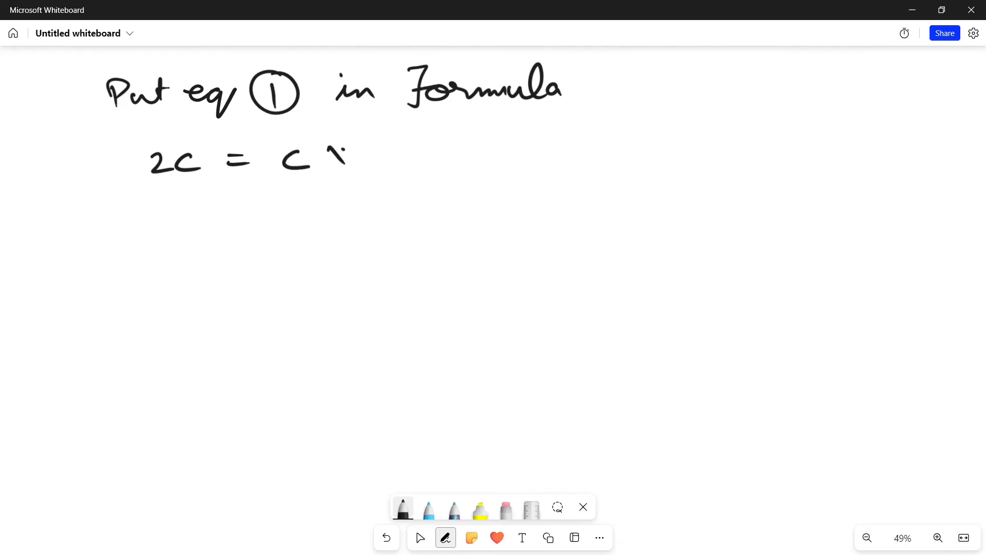
drag(331, 154, 383, 195)
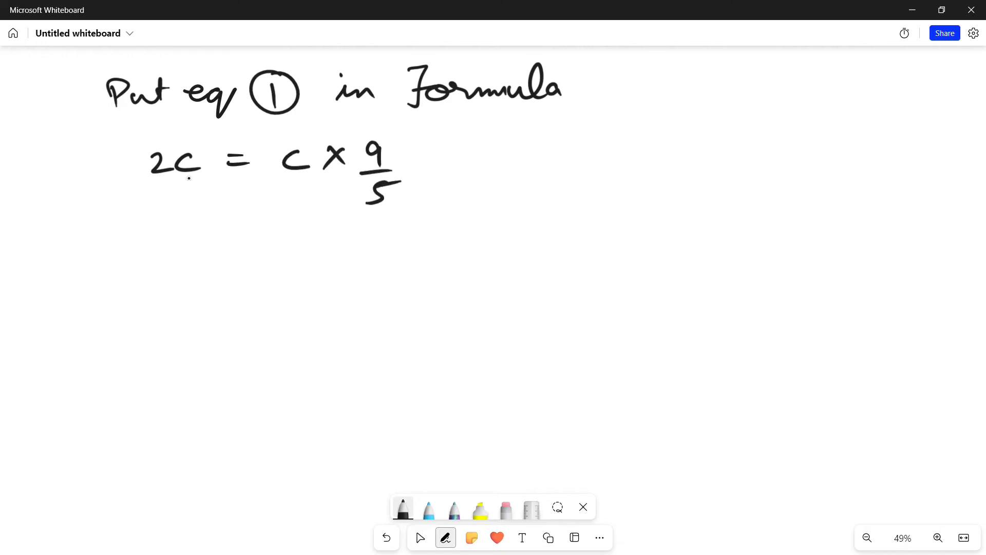
drag(428, 161, 522, 161)
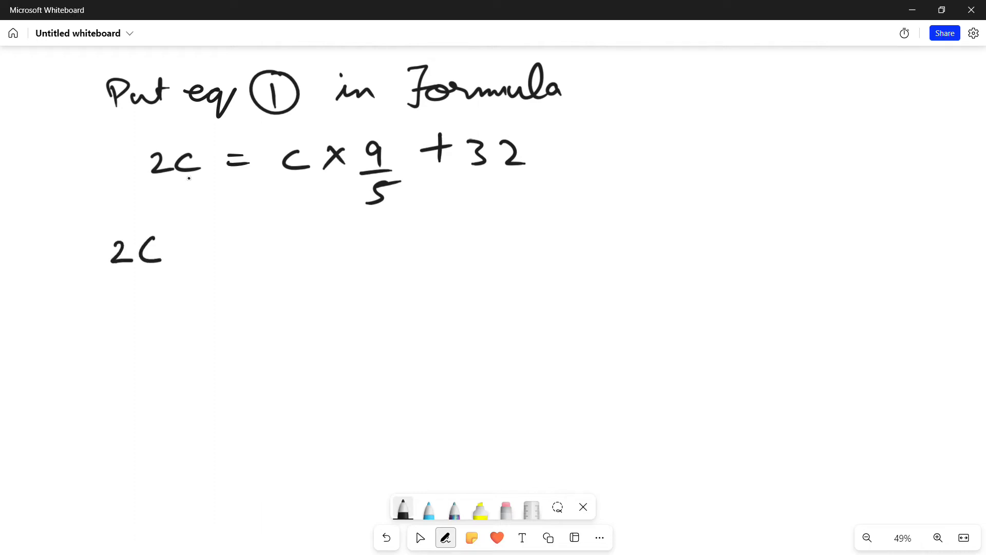
Write the rearranged line 2C − C × 9/5 = 32
drag(173, 249, 195, 249)
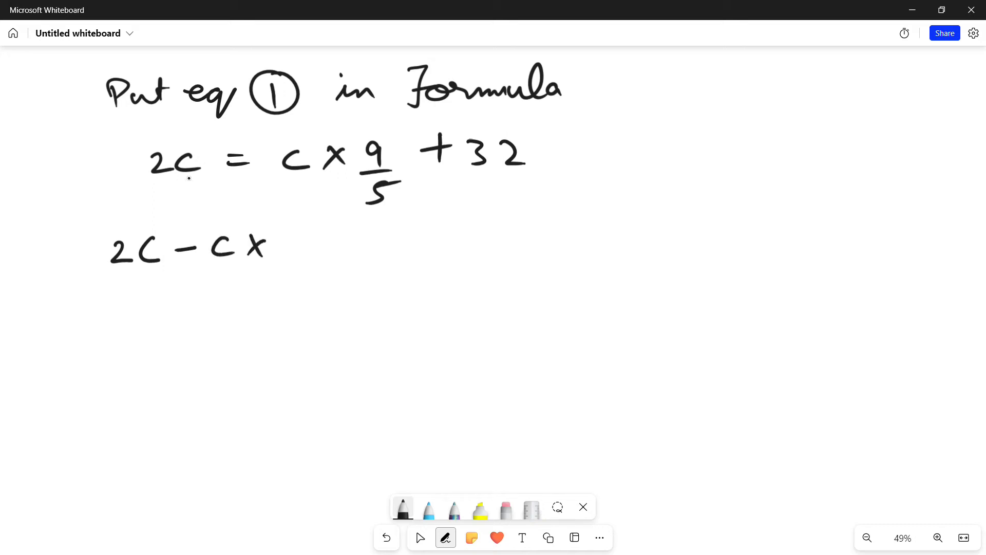
drag(280, 242, 296, 286)
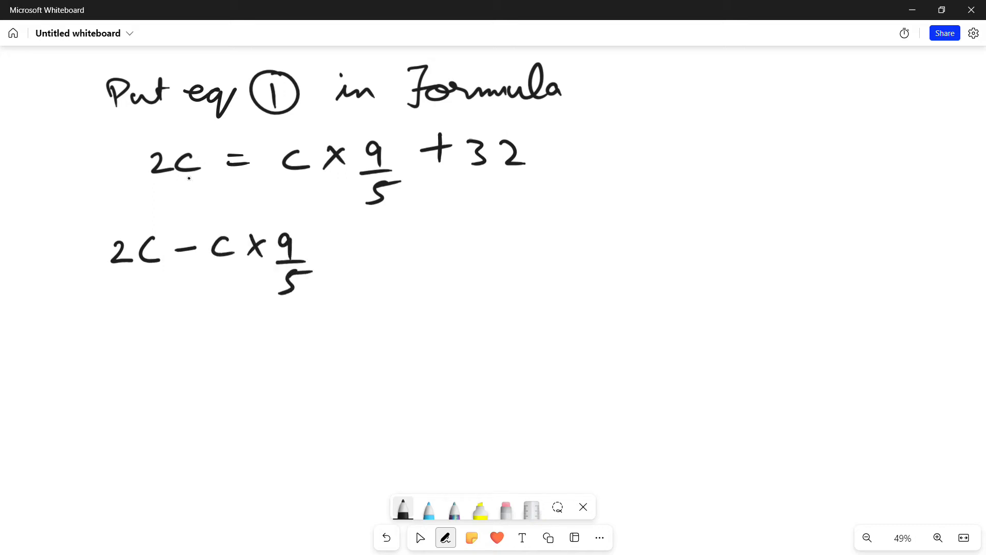
drag(353, 248, 434, 251)
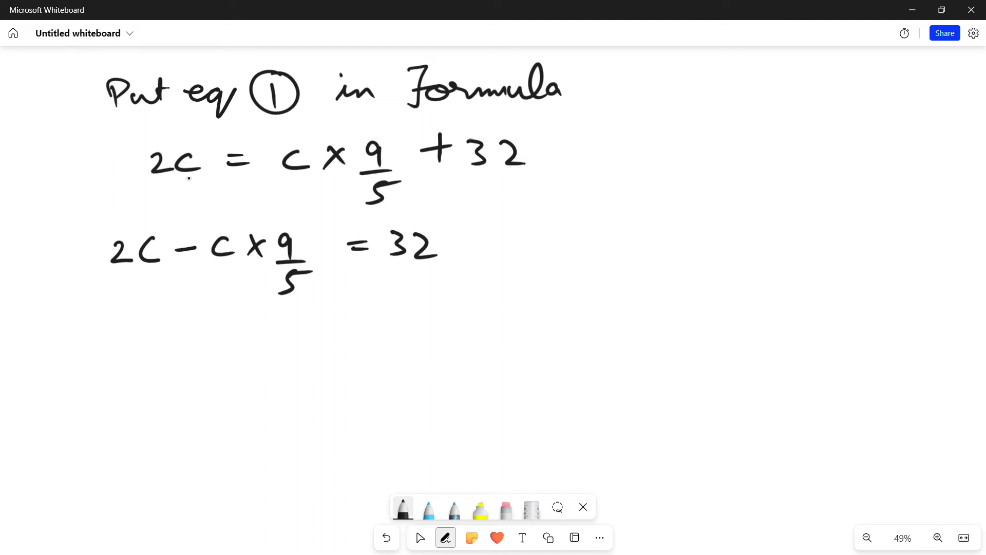
Factor to C(2 − 9/5) = 32 and begin C((10−9)/5) =
drag(110, 333, 101, 355)
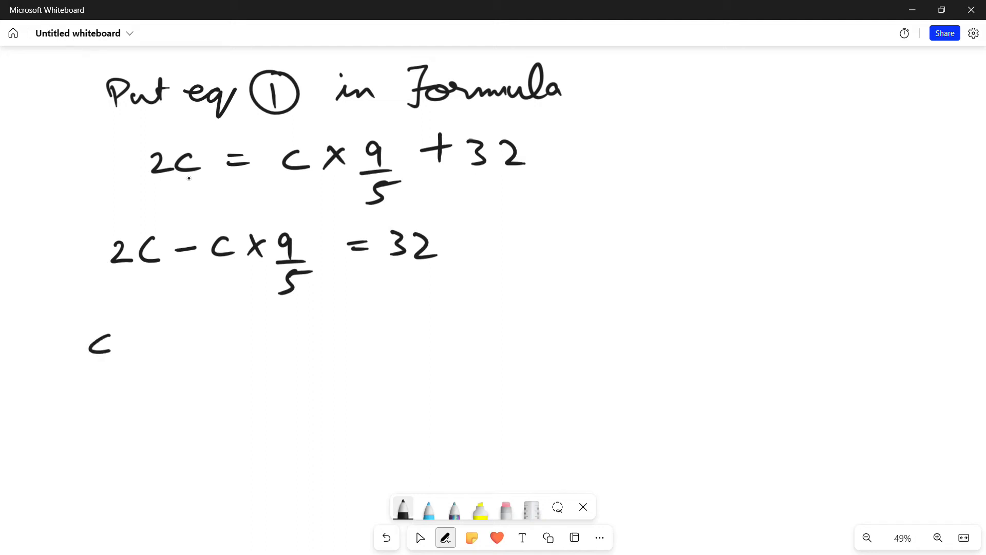
drag(132, 320, 195, 339)
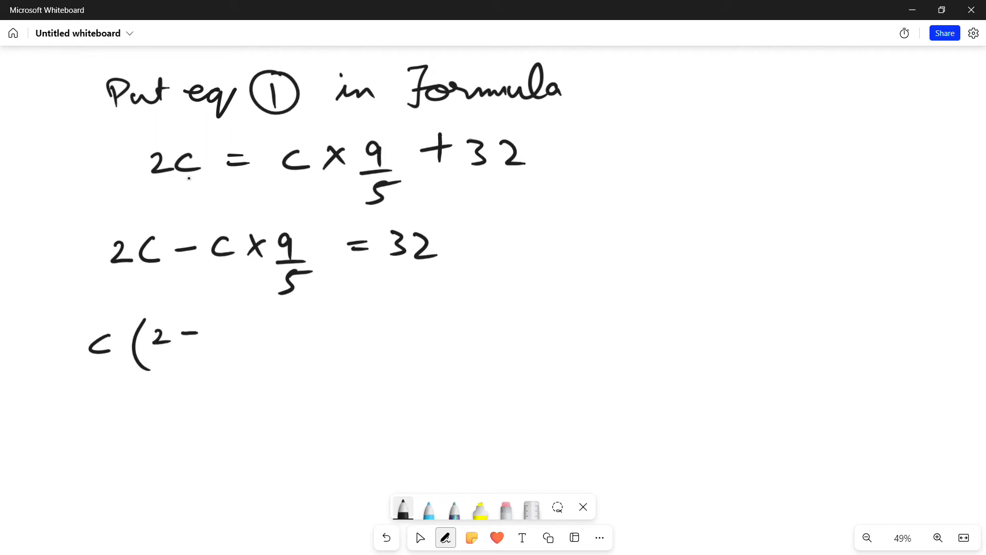
drag(214, 333, 226, 368)
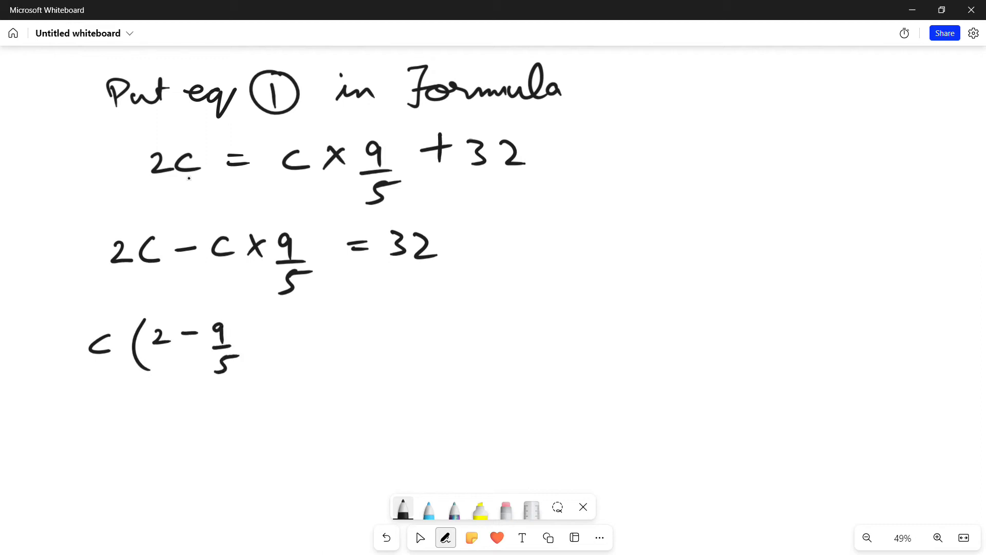
drag(252, 343, 333, 336)
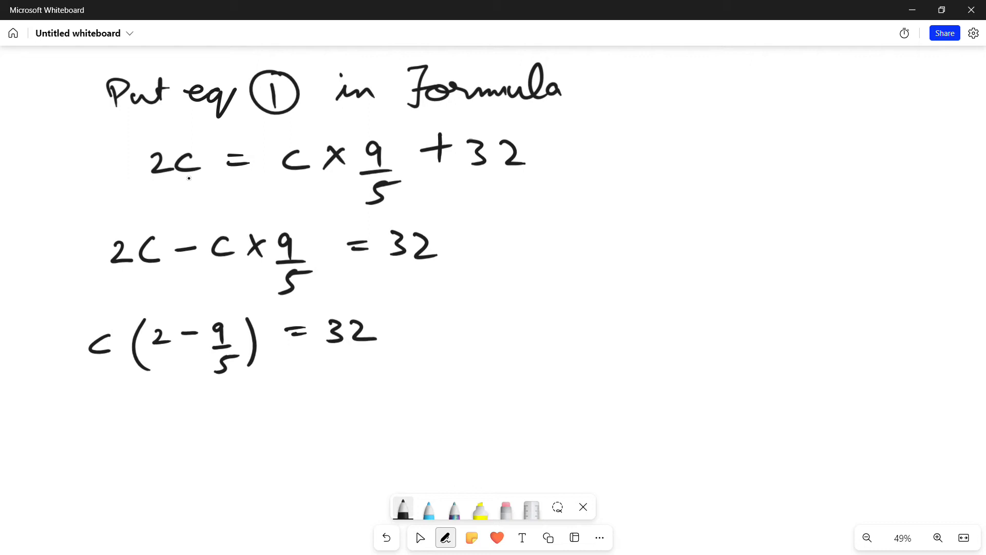
drag(94, 421, 157, 453)
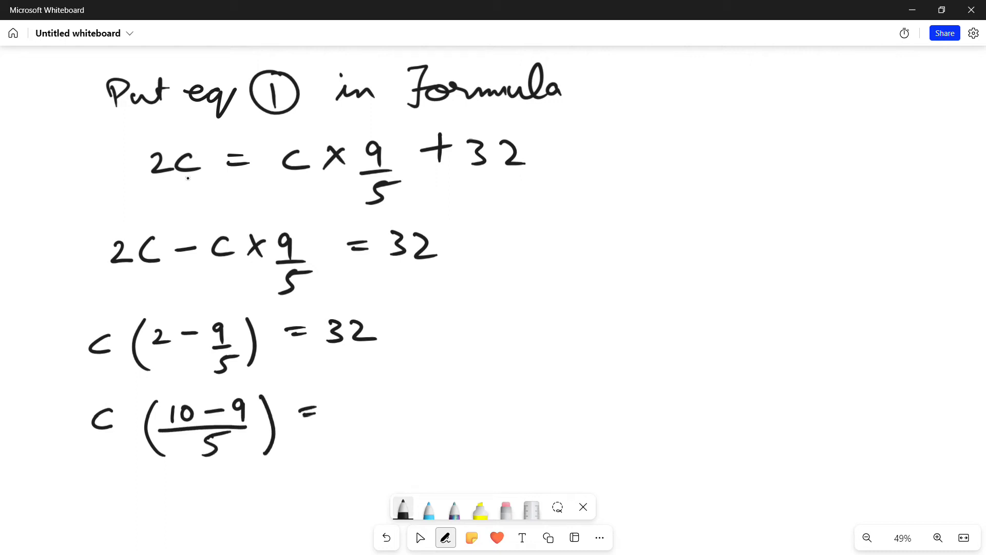
Write C × 1/5 = 32, then ∴ C = 32 × 5 = 160 tagged equation ②
scroll(down, 3)
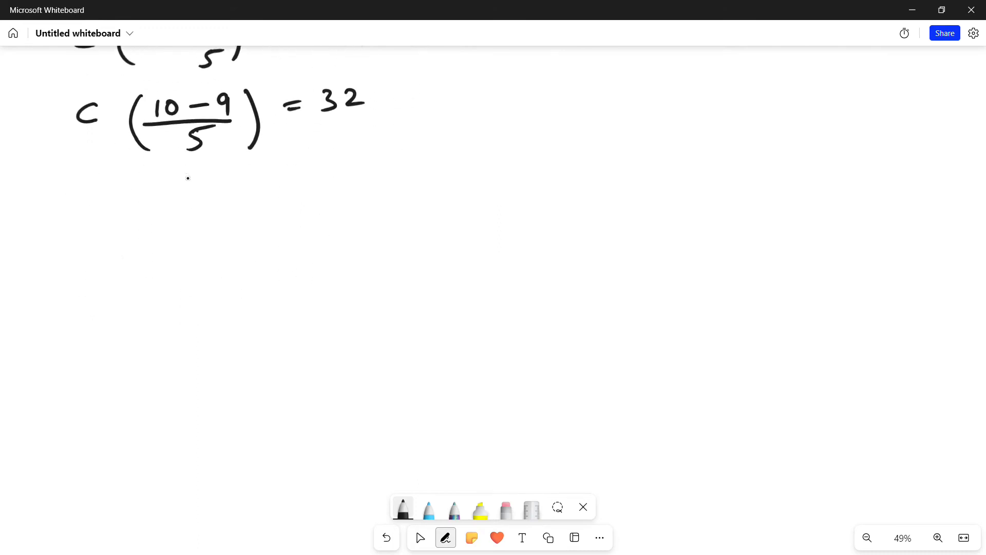
drag(107, 192, 88, 214)
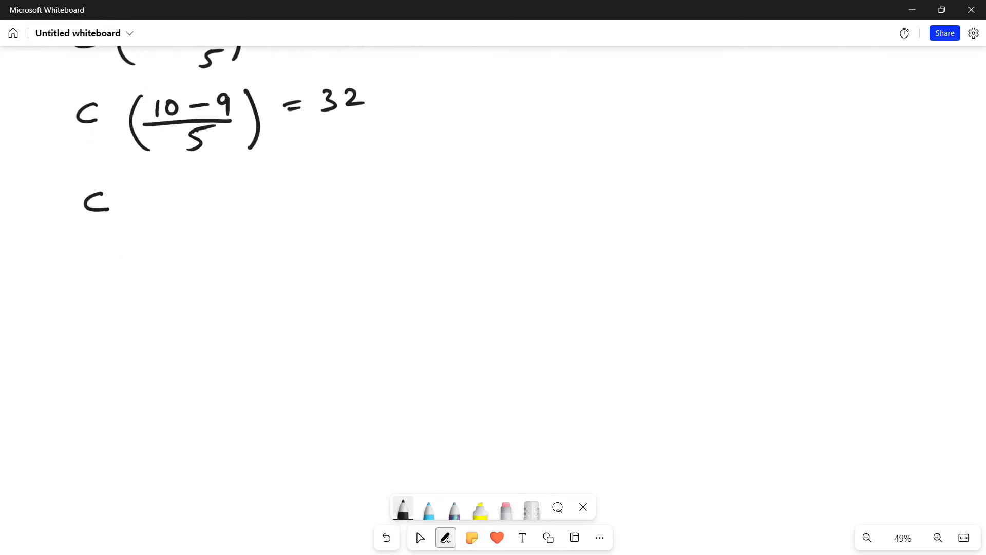
drag(129, 202, 185, 201)
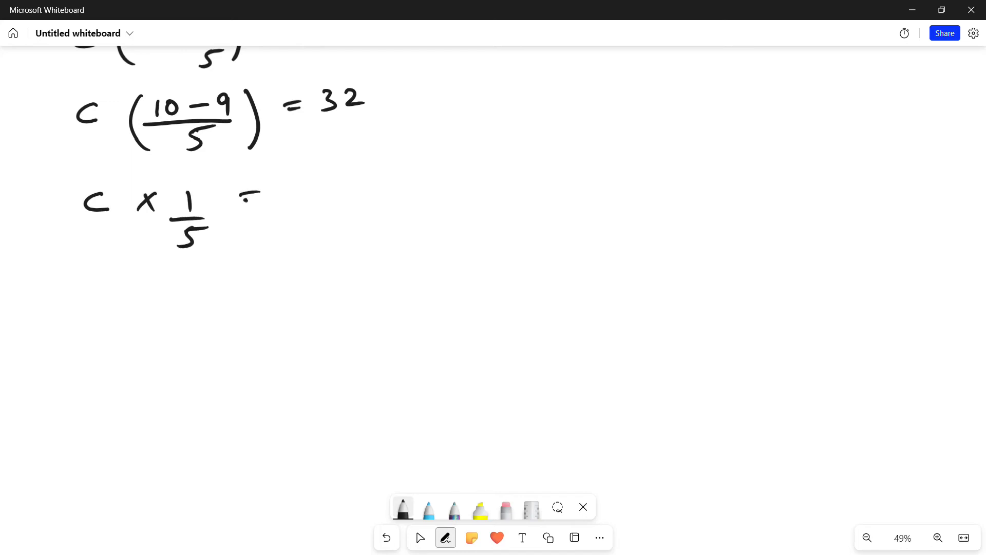
drag(246, 200, 337, 198)
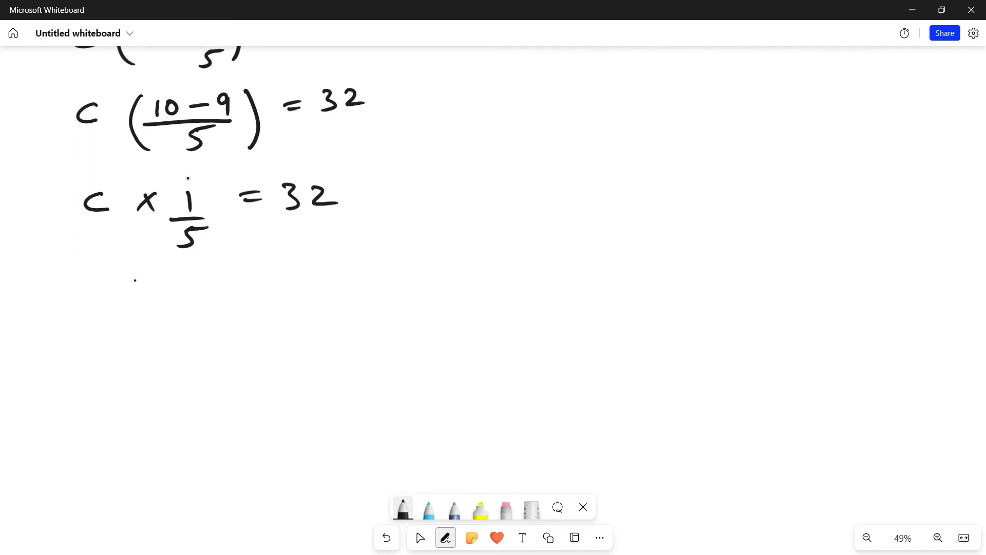
drag(138, 286, 208, 289)
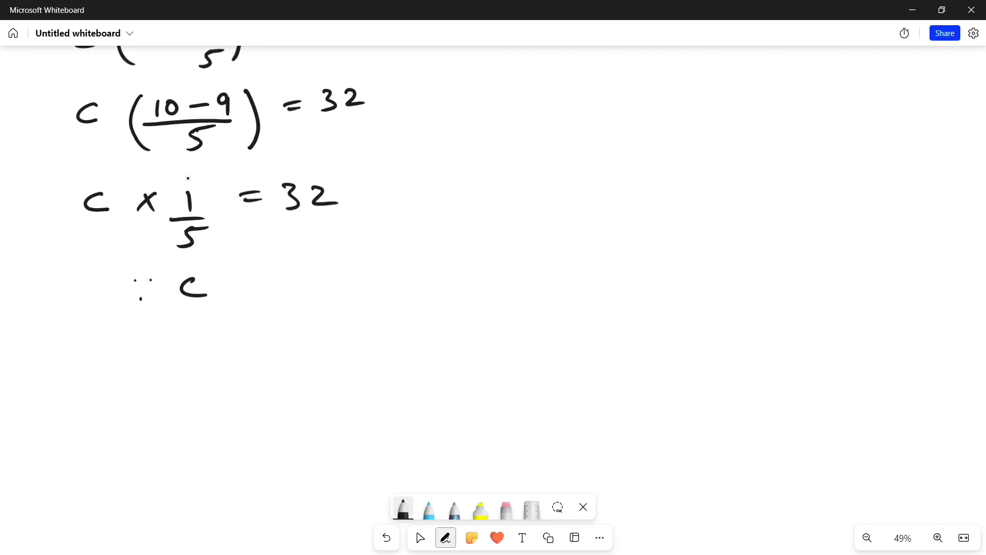
drag(226, 286, 295, 286)
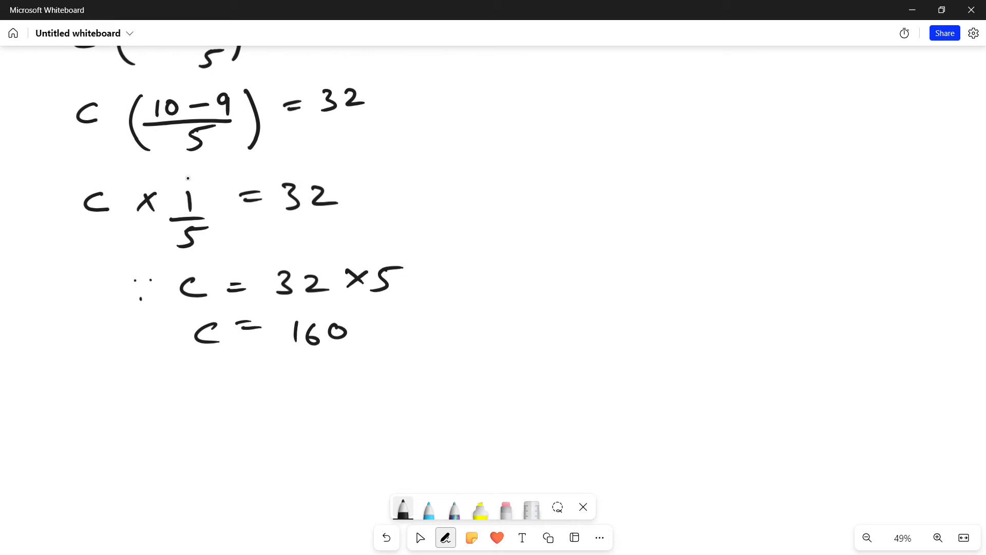
drag(411, 329, 508, 322)
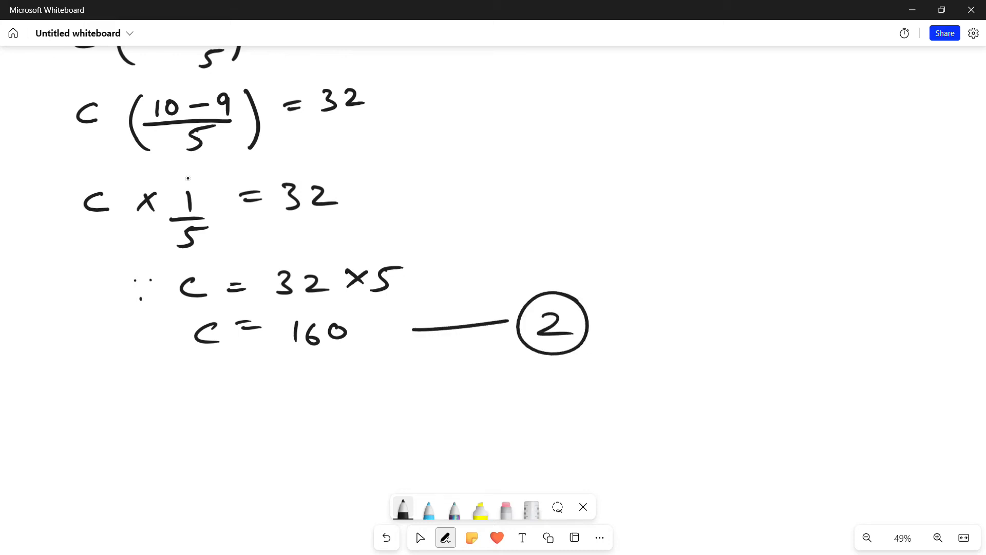
Write the note 'Put eq ② in eq ①' and F = 2C below it
drag(71, 377, 81, 409)
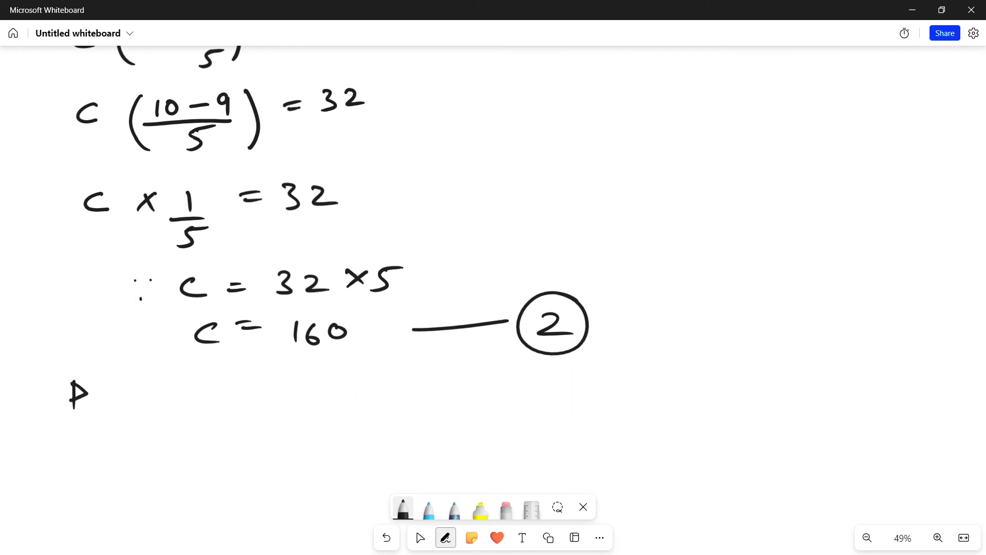
drag(82, 393, 170, 393)
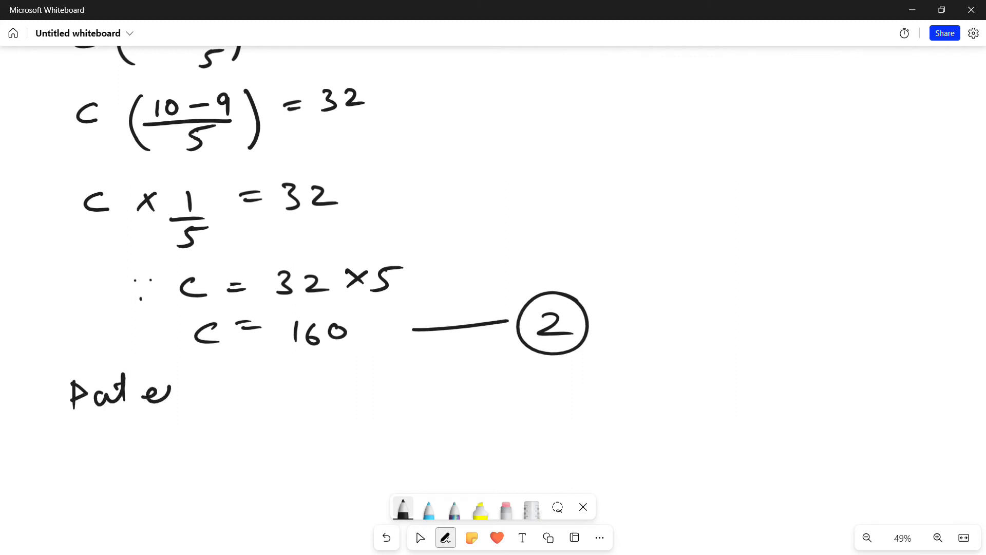
drag(145, 389, 239, 390)
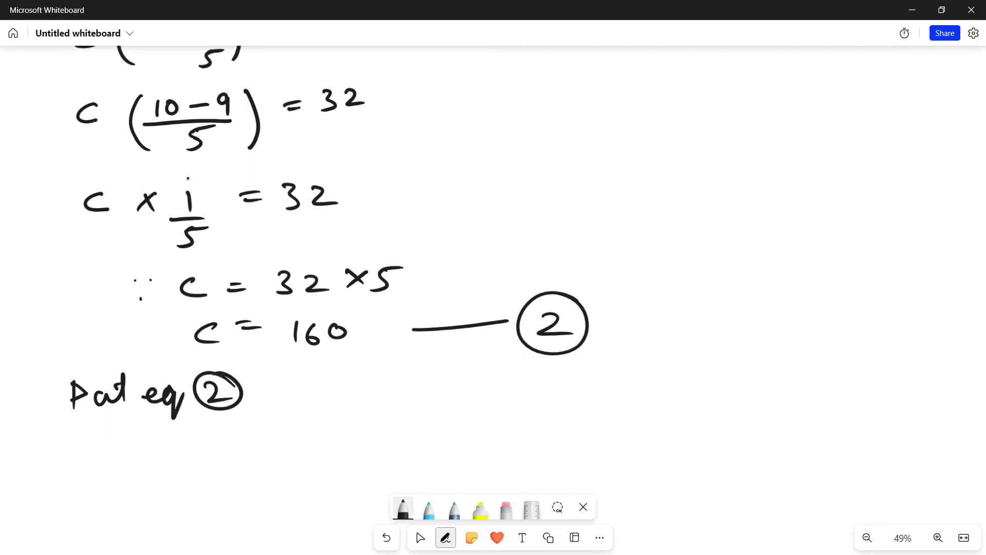
drag(277, 390, 371, 390)
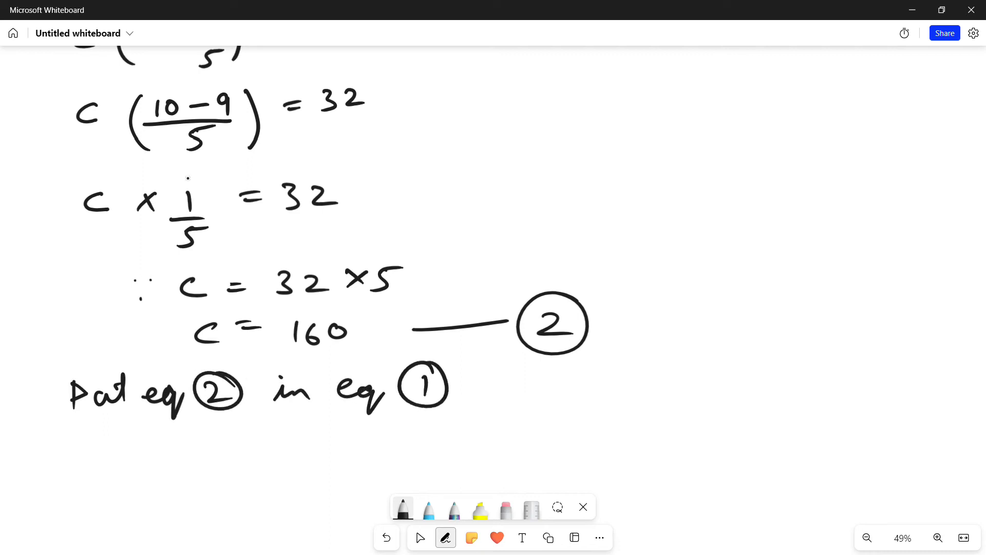
drag(179, 440, 242, 444)
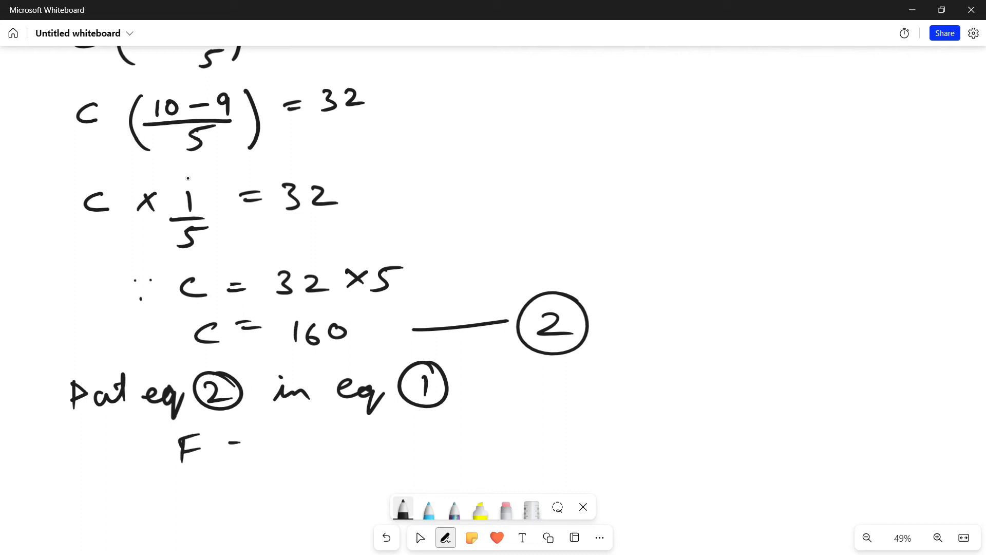
drag(233, 450, 339, 450)
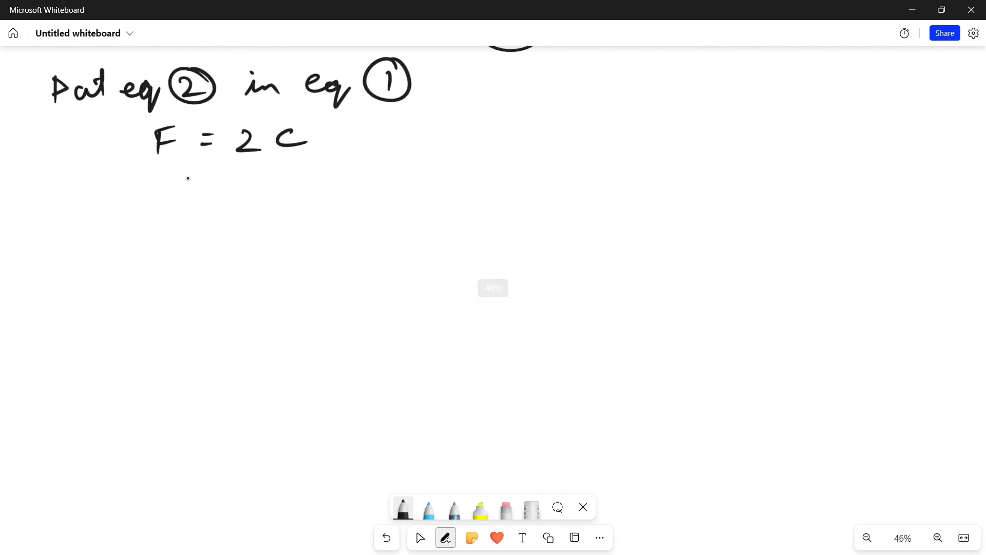
Write F = 2 × 160 and F = 320, then ∴ C = 160°C & F = 320°F
drag(157, 207, 173, 186)
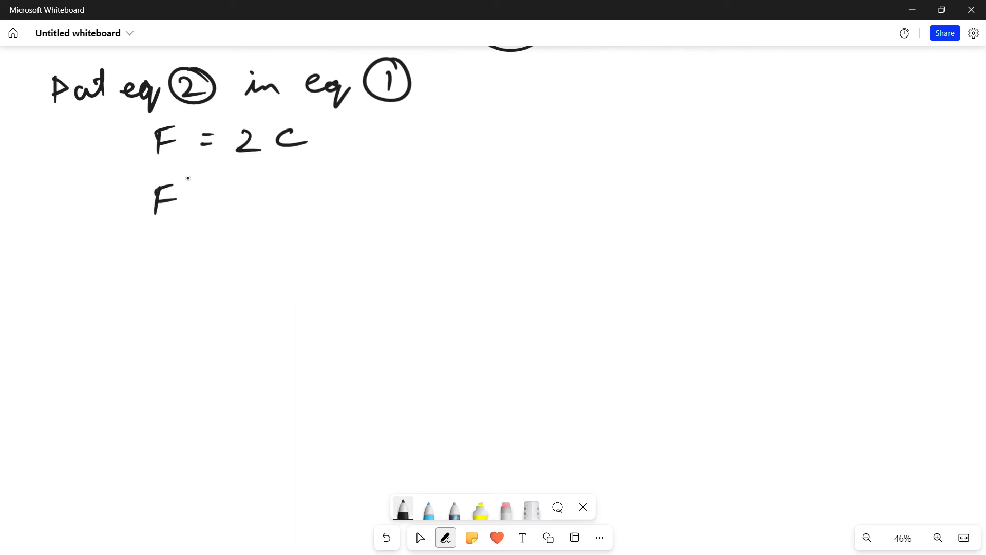
drag(201, 201, 314, 202)
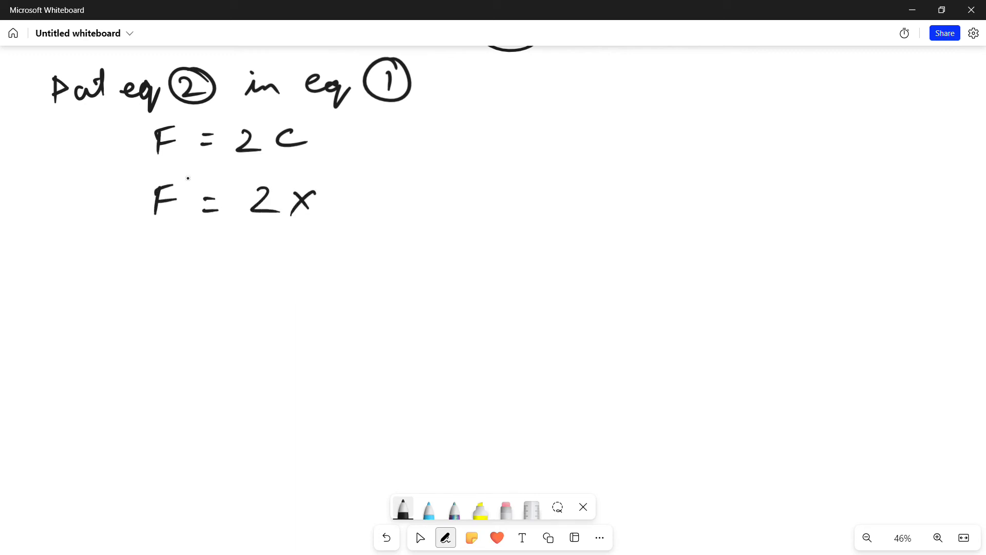
drag(342, 201, 403, 201)
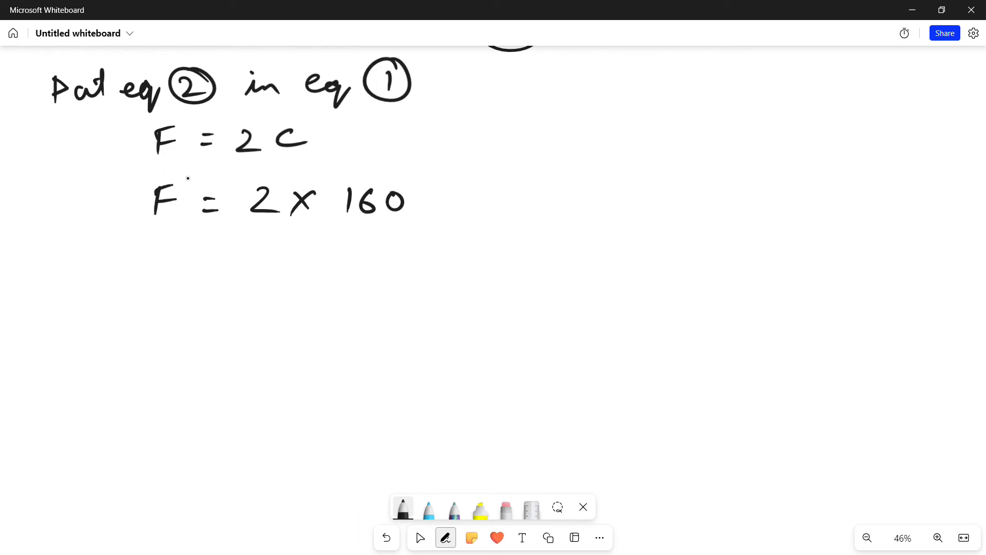
drag(202, 264, 334, 264)
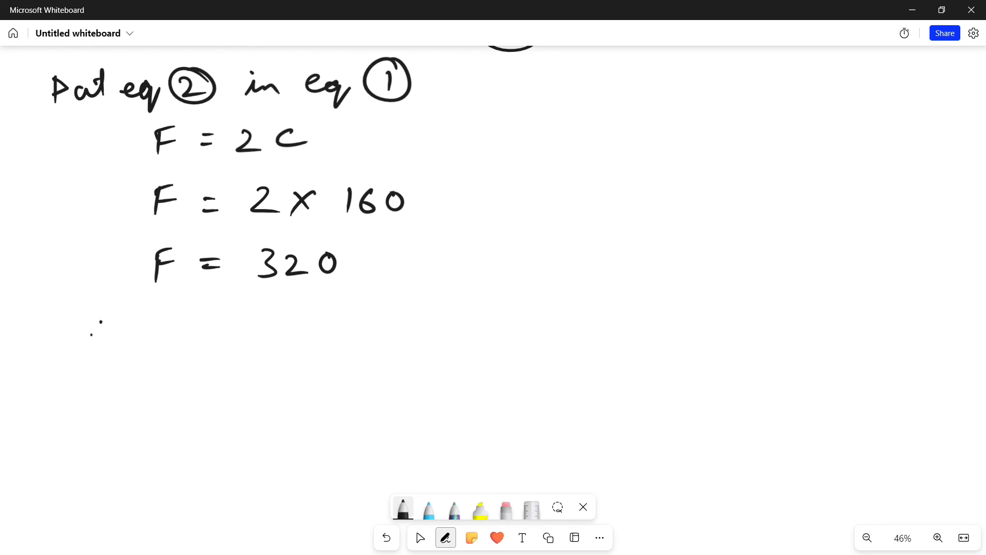
drag(97, 333, 207, 327)
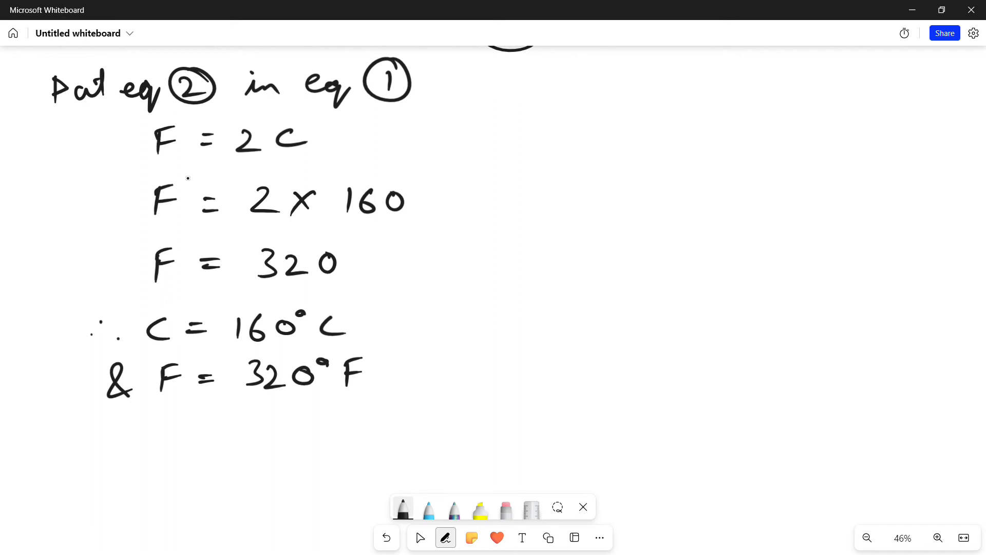
Handwrite 'At 320°F reading will be double the reading on' as the first line
drag(68, 440, 101, 459)
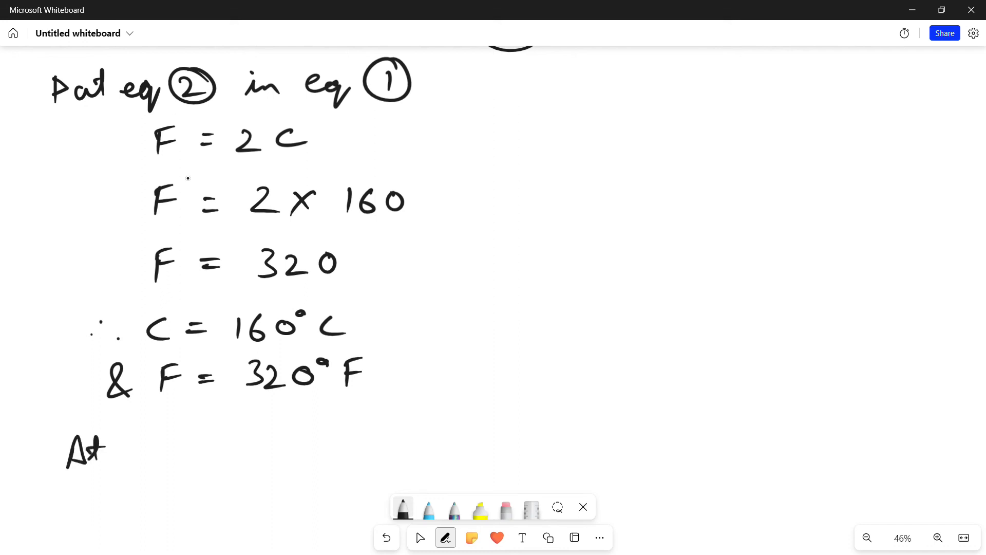
drag(132, 450, 195, 440)
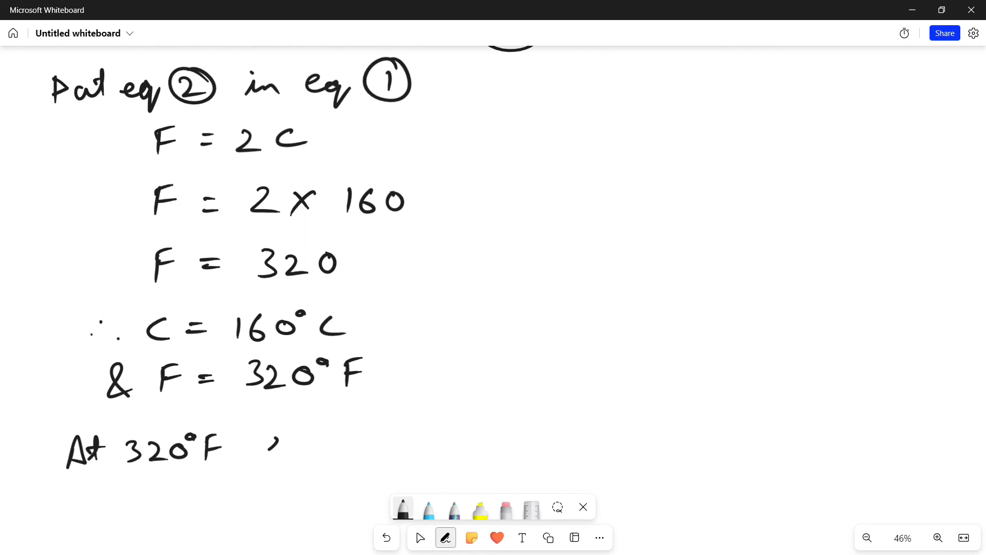
drag(267, 440, 386, 440)
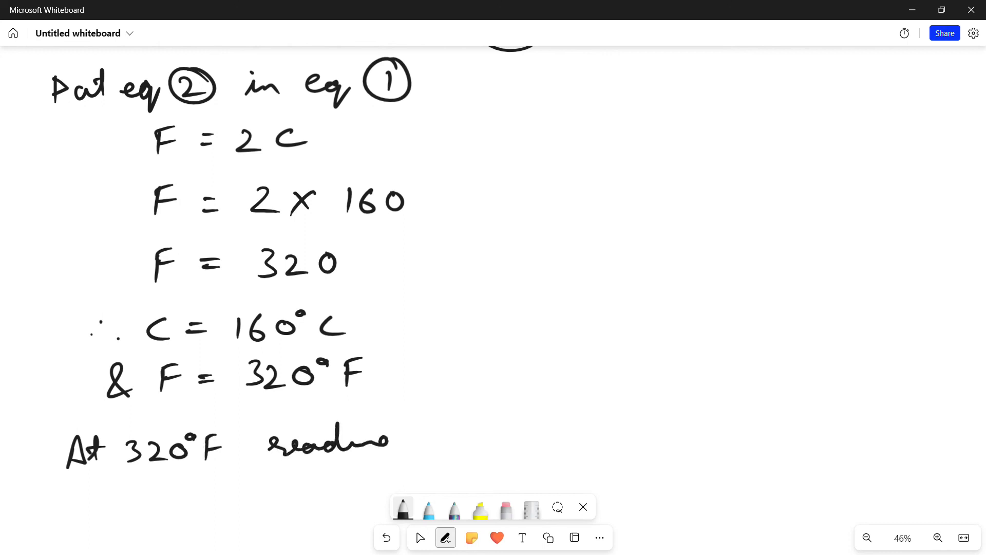
drag(396, 440, 459, 434)
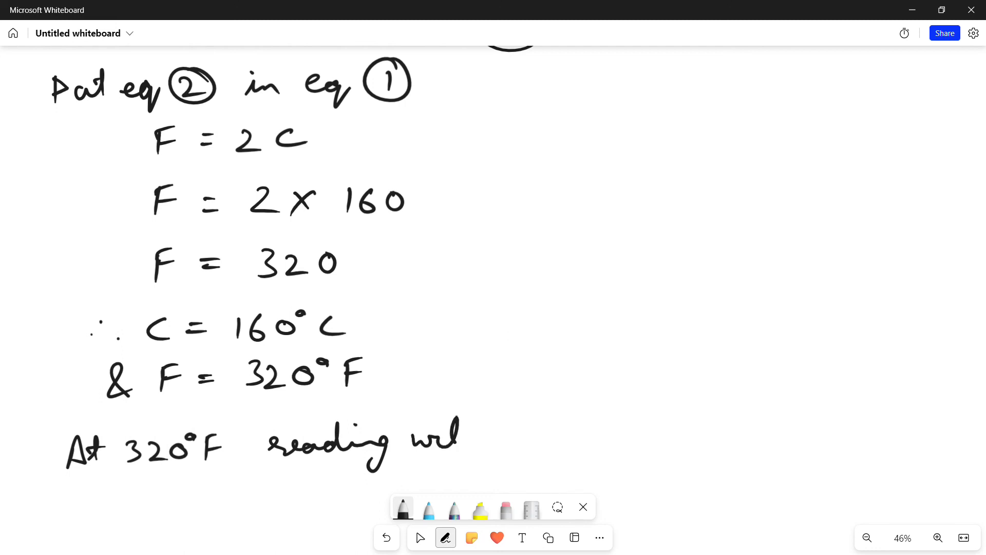
drag(411, 440, 516, 440)
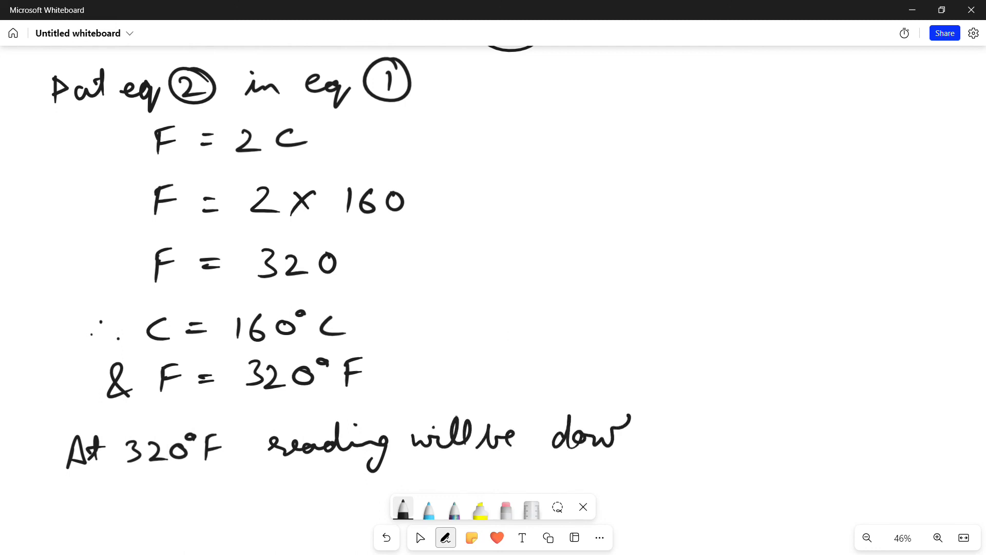
drag(622, 434, 654, 437)
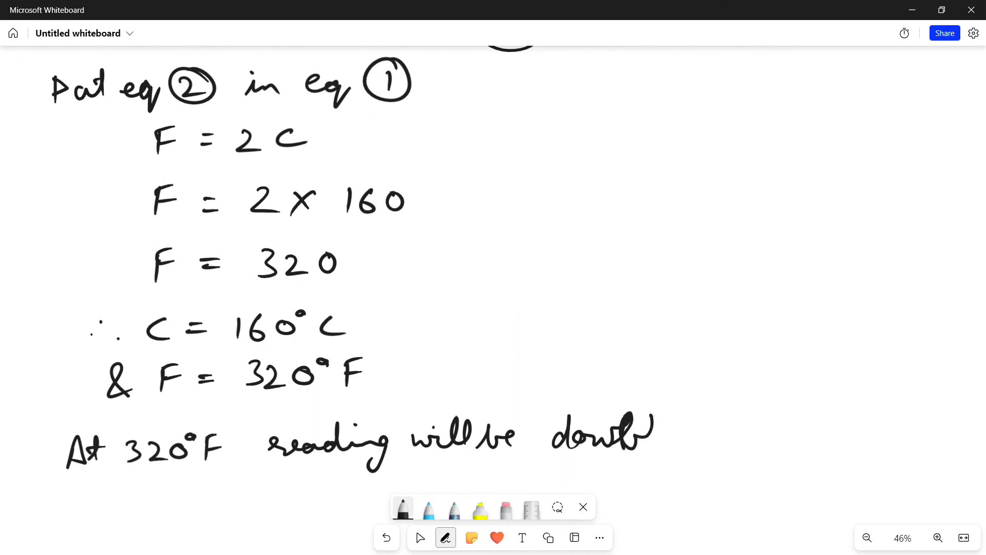
drag(628, 434, 736, 428)
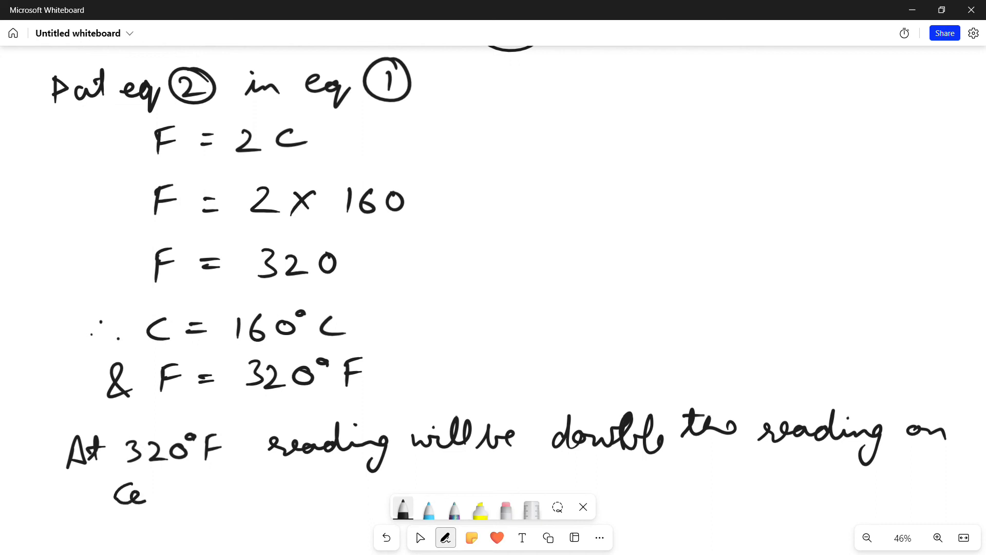
Finish the statement with 'celsius scale i.e C = 160°C' on the second line
drag(132, 496, 176, 484)
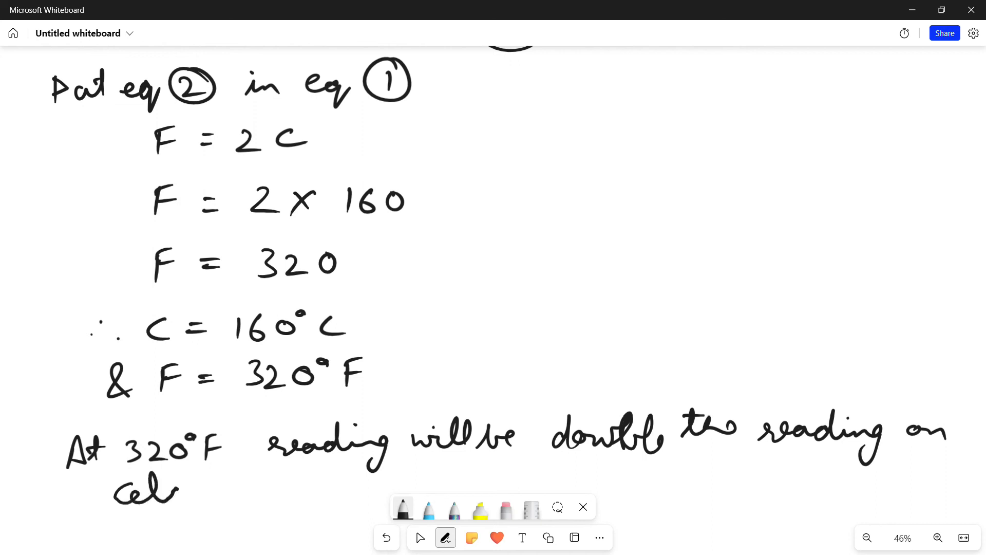
drag(170, 491, 220, 493)
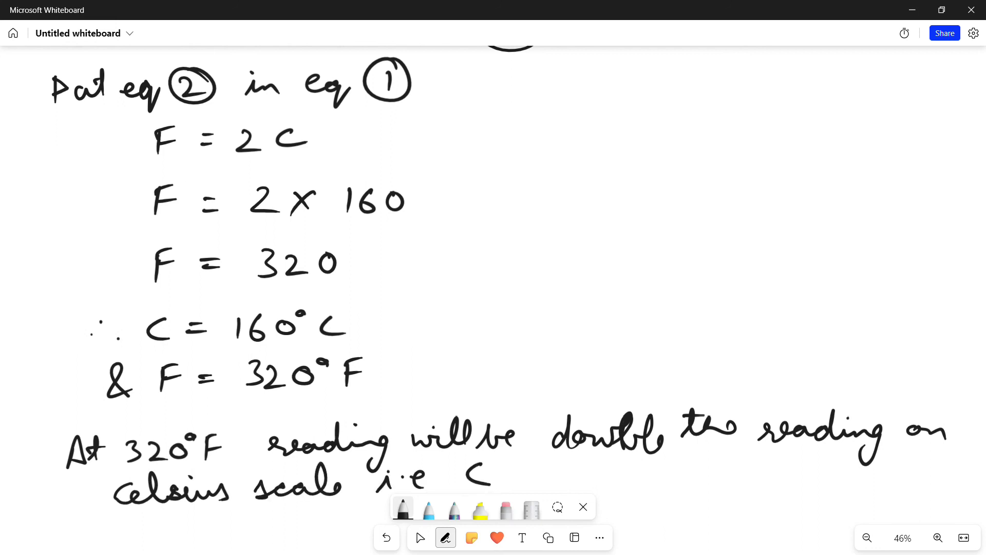
text(=1)
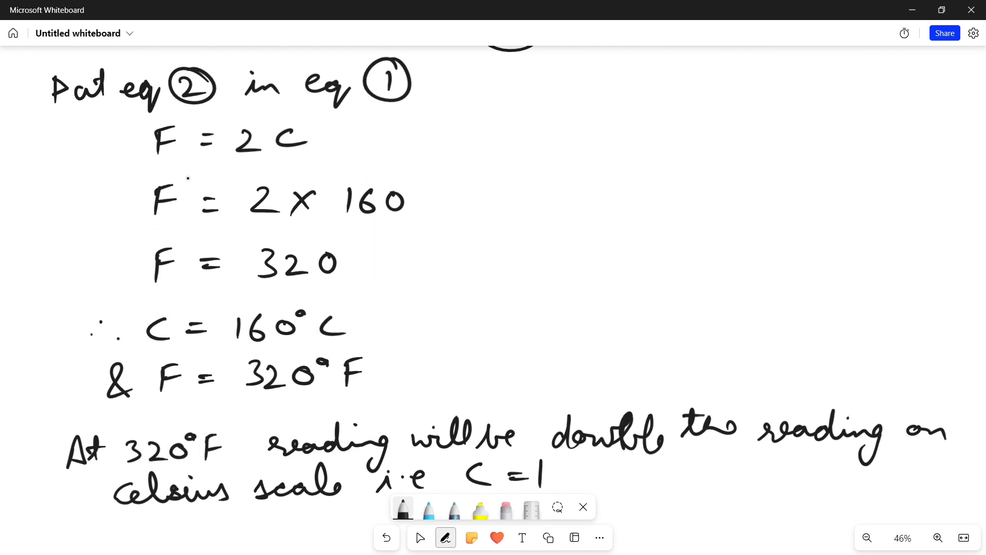
text(60°C)
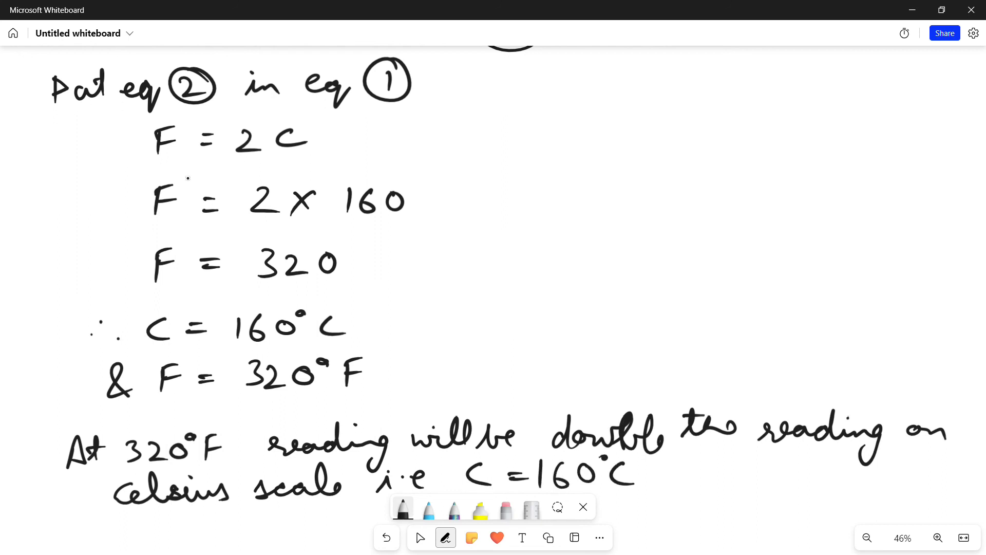